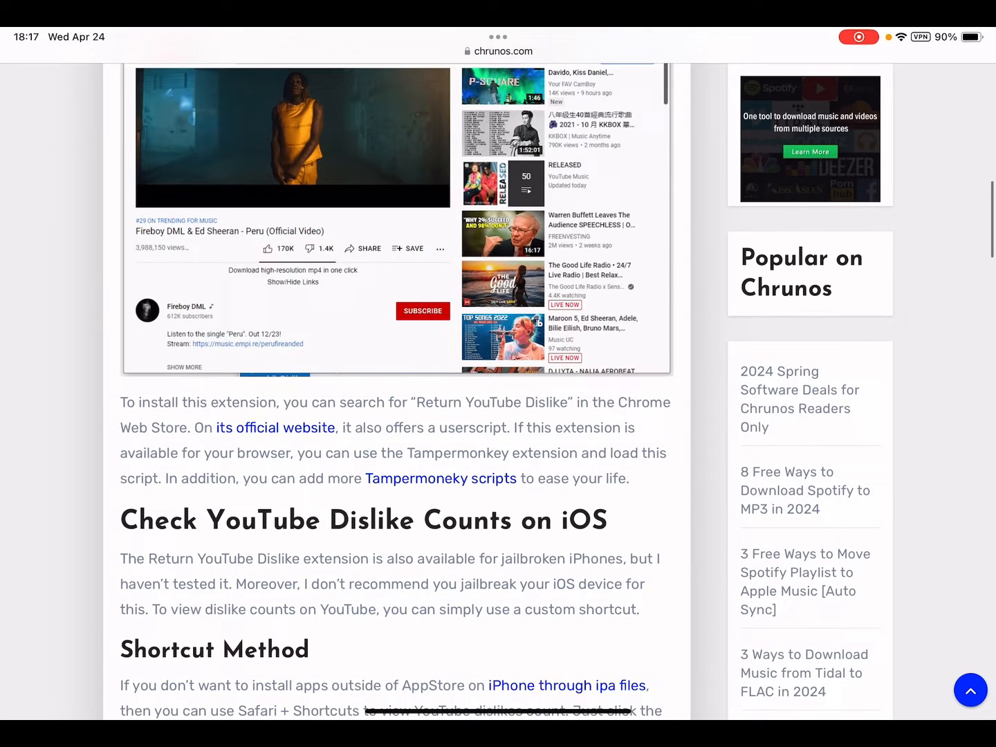
Scroll the chrunos.com article to the Shortcut Method section and follow 'Get the Return YouTube Dislike Shortcut'
{"action": "scroll", "scroll_direction": "down", "scroll_amount": 3}
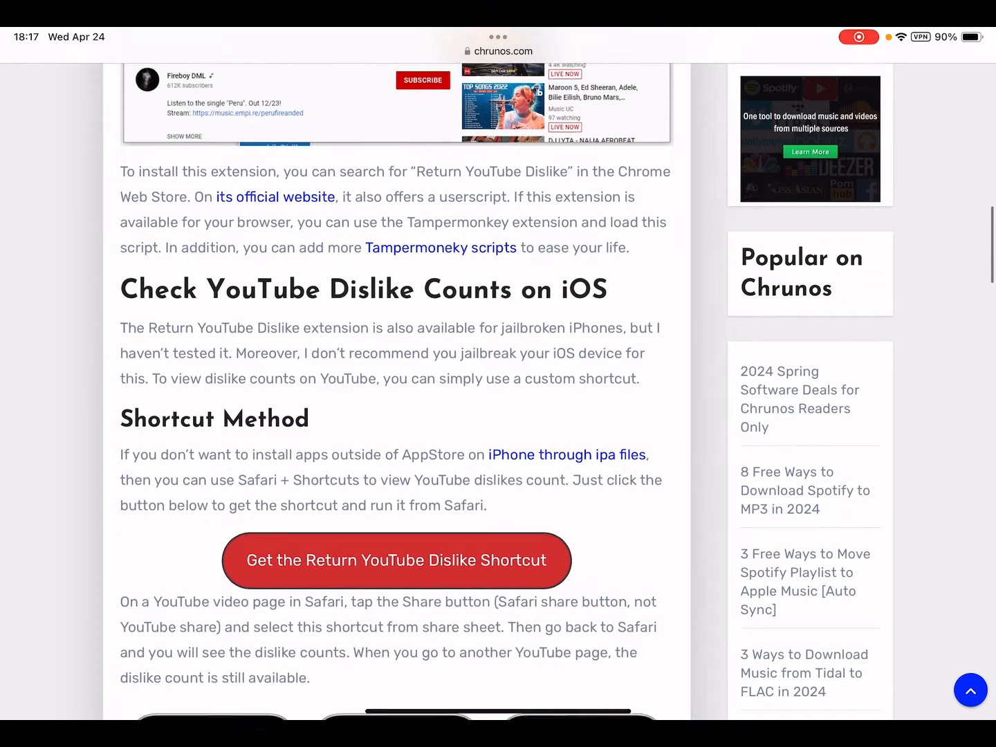
{"action": "scroll", "scroll_direction": "up", "scroll_amount": 3}
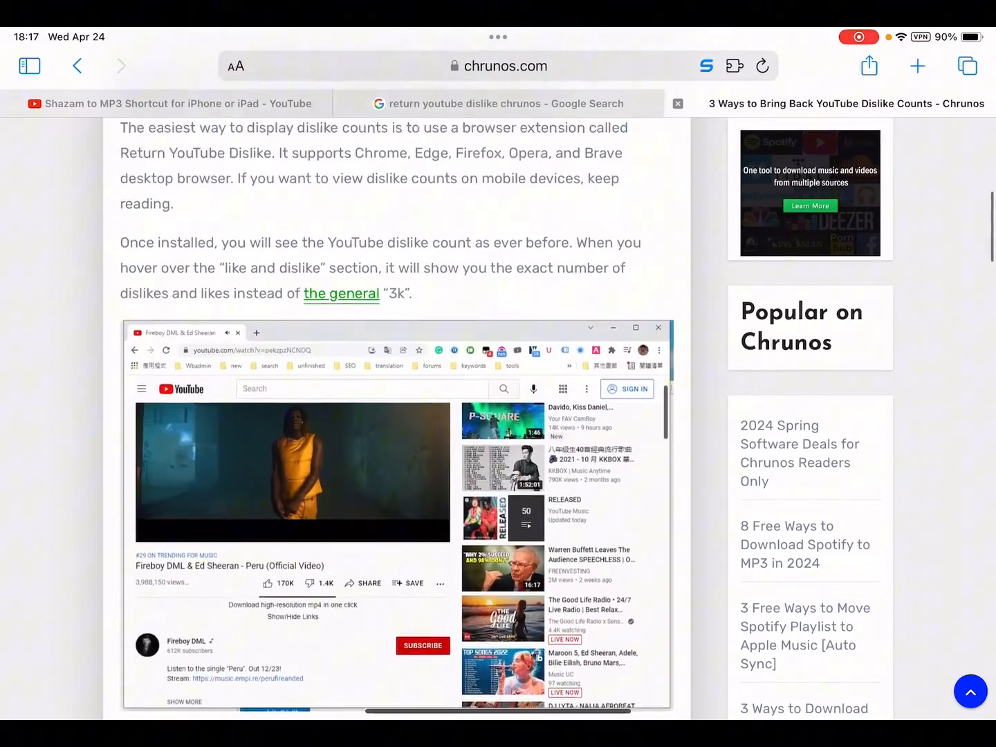
{"action": "scroll", "scroll_direction": "down", "scroll_amount": 3}
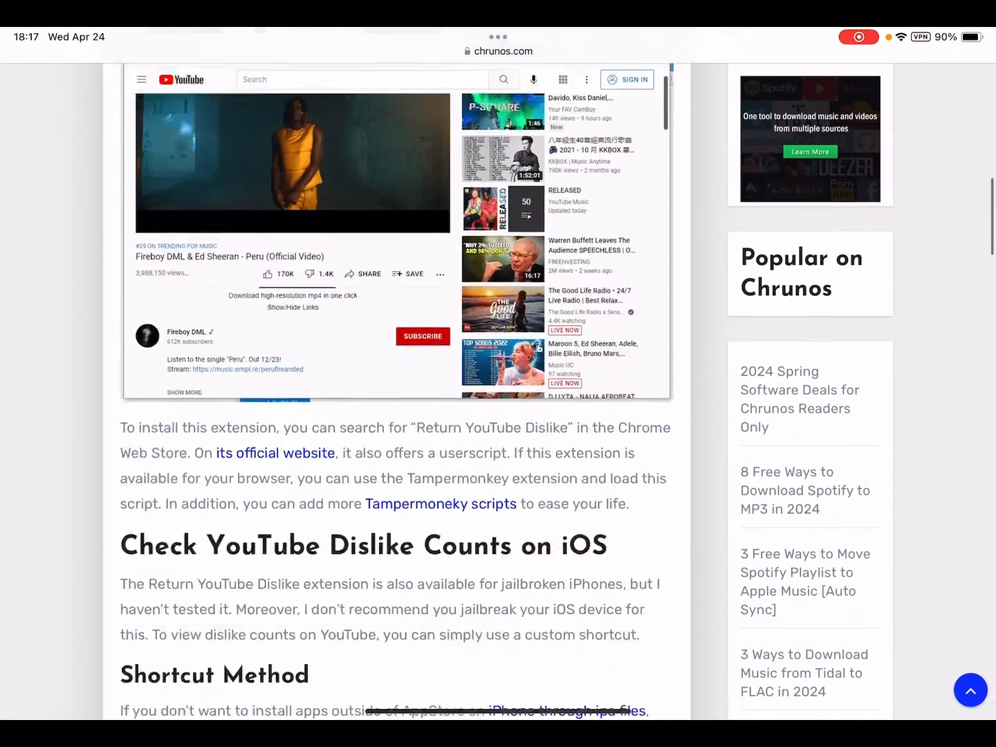
{"action": "scroll", "scroll_direction": "down", "scroll_amount": 3}
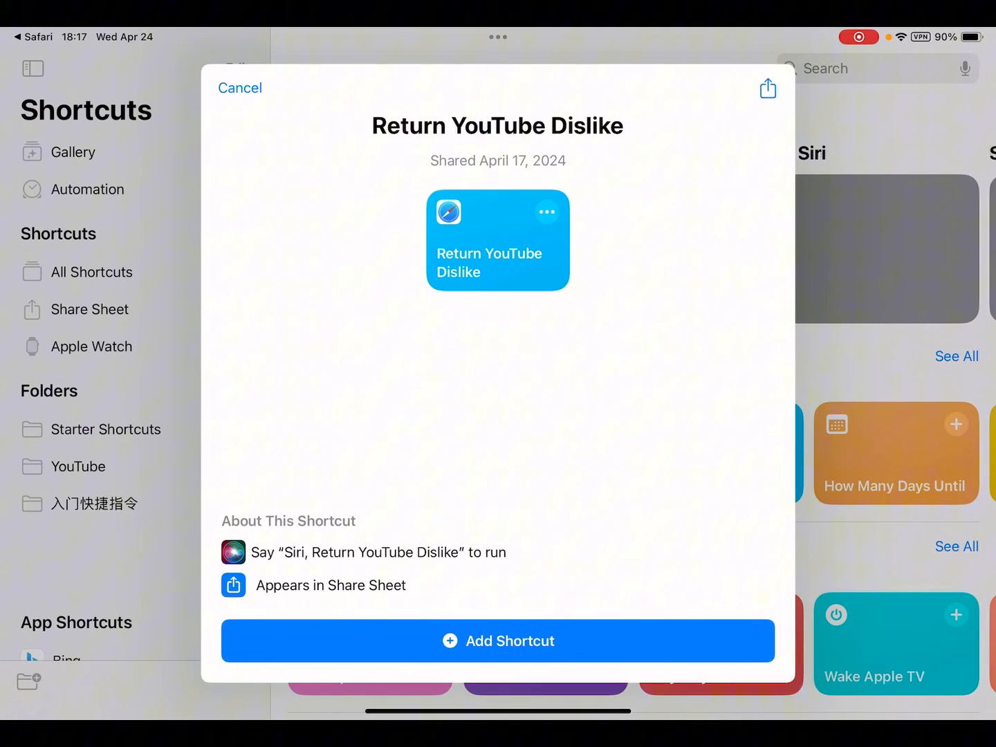
Add Return YouTube Dislike to the Shortcuts library and switch back to the Shazam to MP3 YouTube tab
{"action": "left_click", "coordinate": [241, 88]}
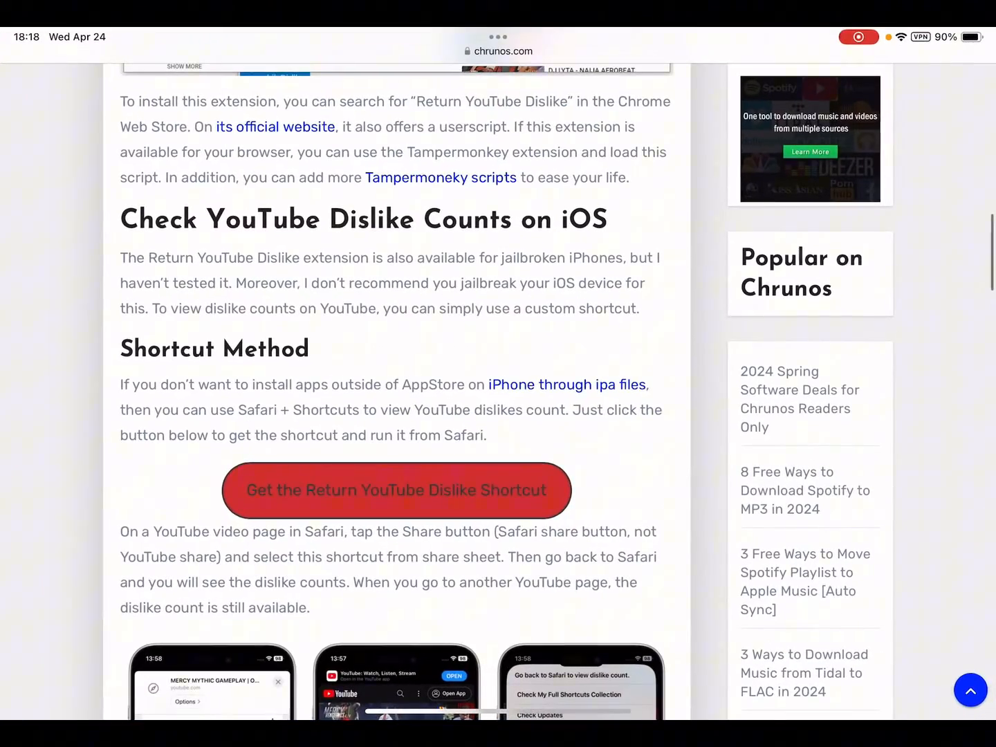
{"action": "scroll", "scroll_direction": "up", "scroll_amount": 3}
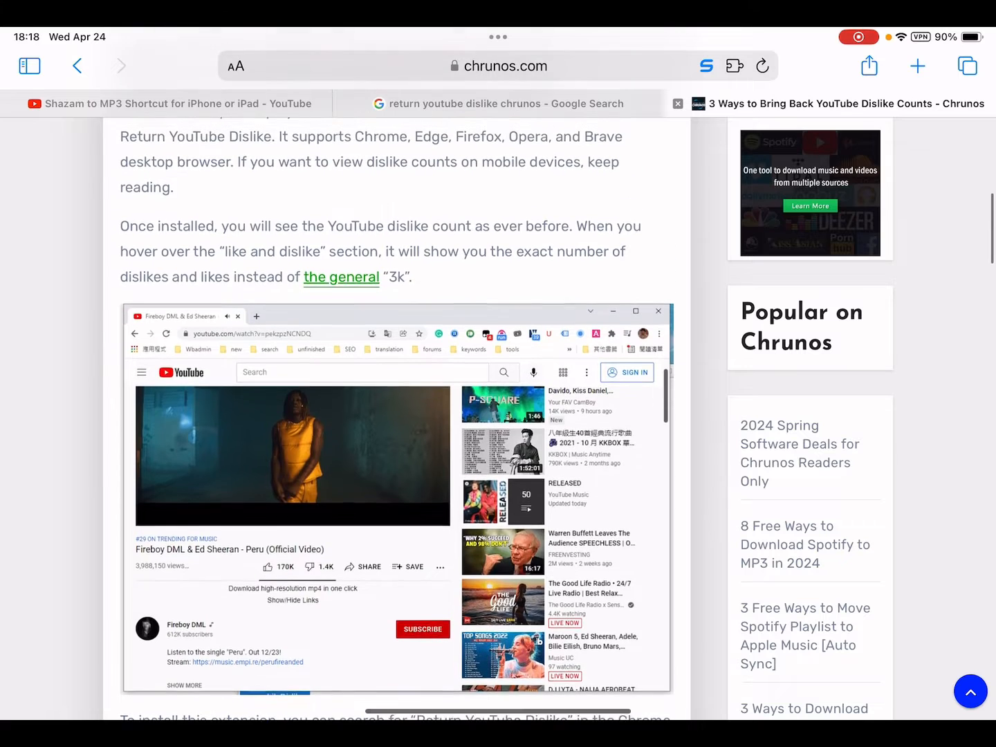
{"action": "left_click", "coordinate": [166, 103]}
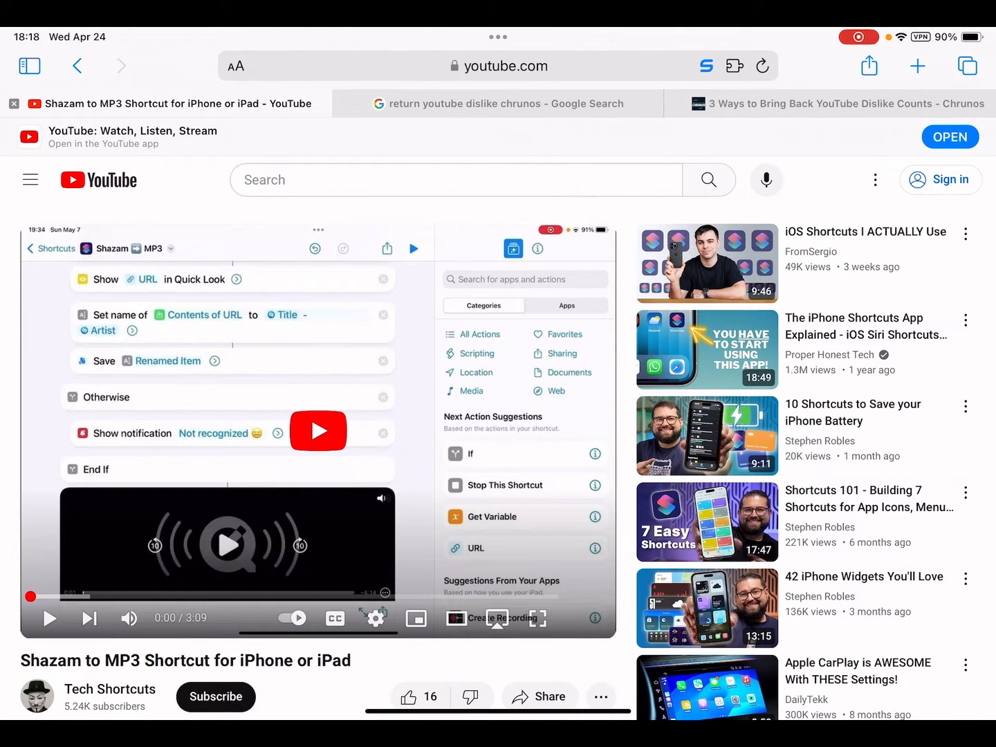
Run Return YouTube Dislike from Safari's share sheet on the Shazam to MP3 video page
{"action": "scroll", "scroll_direction": "down", "scroll_amount": 3}
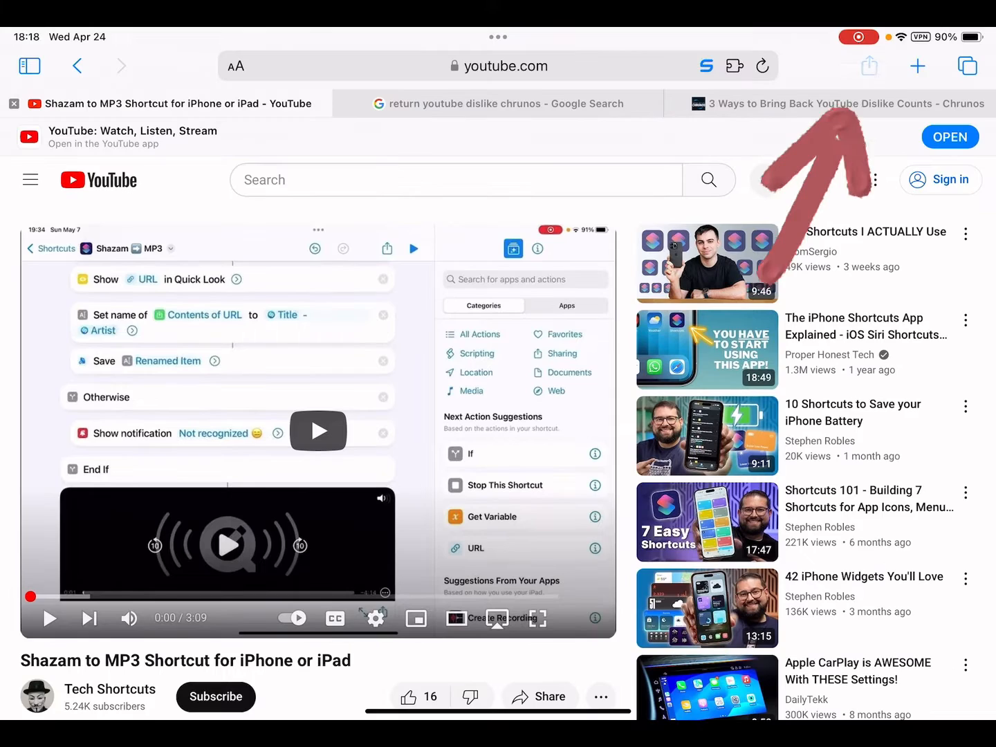
{"action": "left_click", "coordinate": [869, 67]}
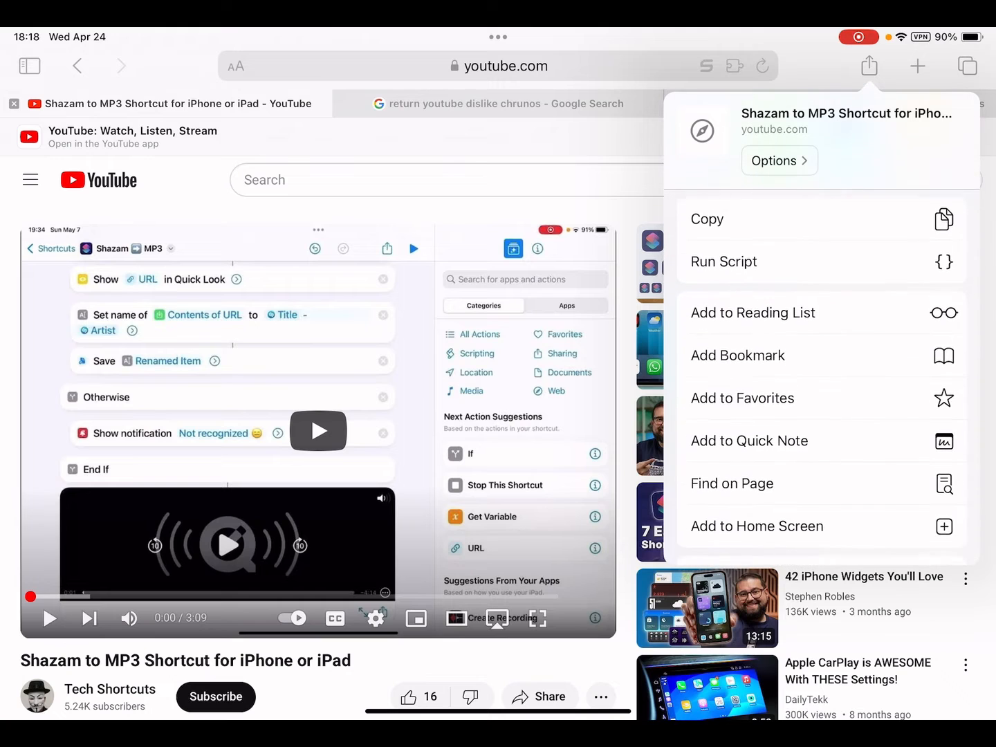
{"action": "scroll", "scroll_direction": "down", "scroll_amount": 3}
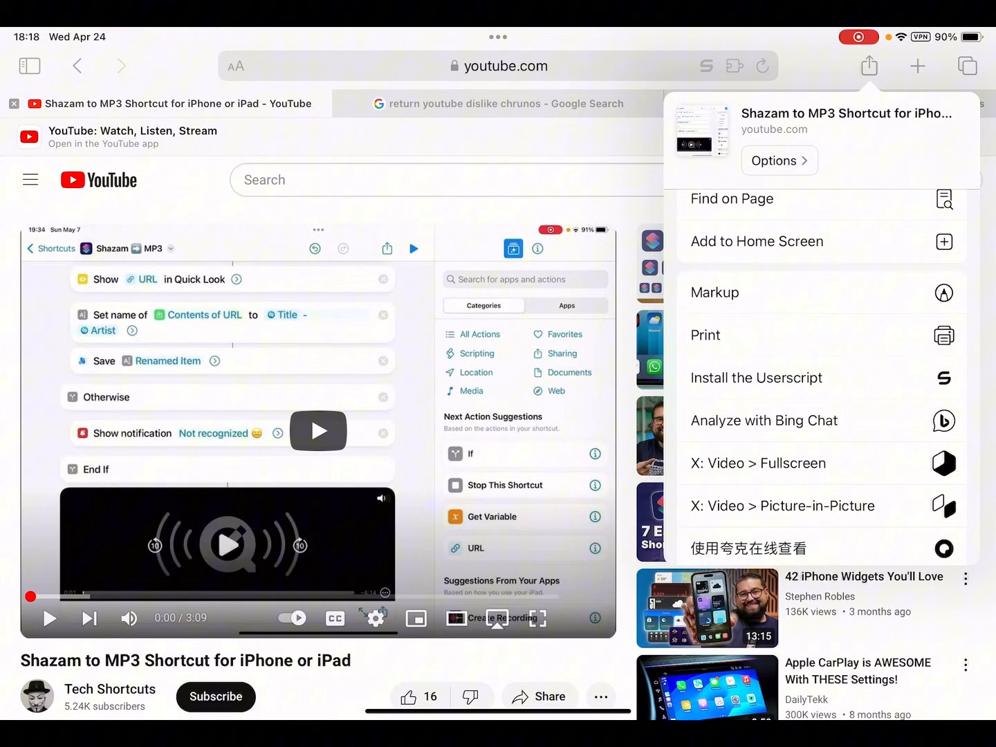
{"action": "scroll", "scroll_direction": "down", "scroll_amount": 3}
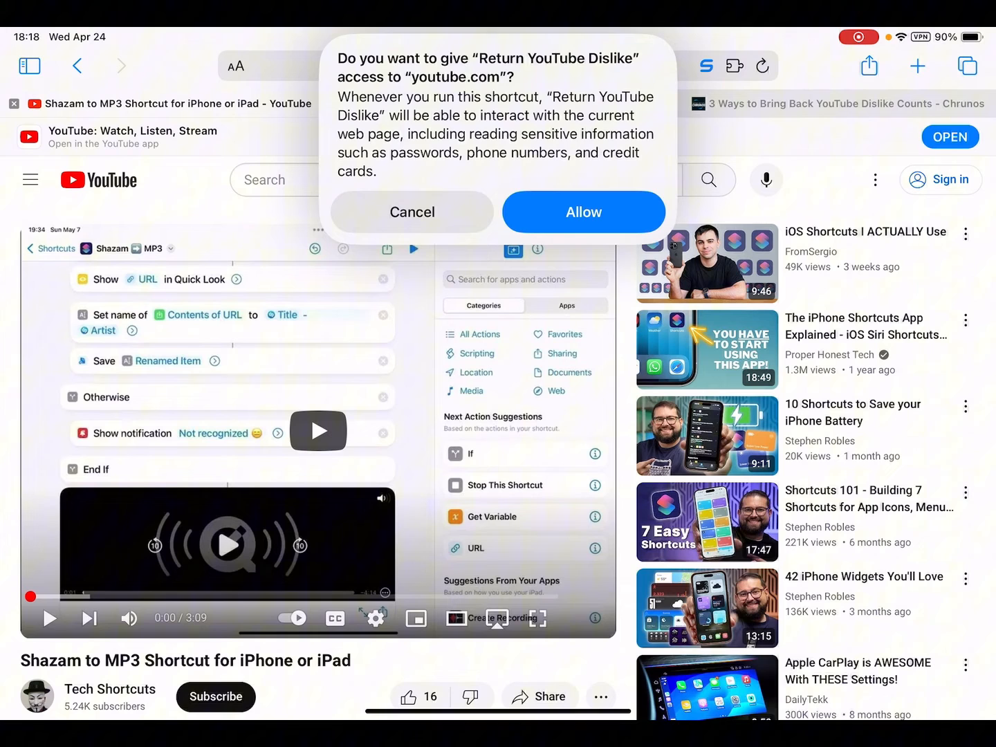
Allow the shortcut access to youtube.com and raw.githubusercontent.com so the dislike count 0 appears
{"action": "left_click", "coordinate": [583, 211]}
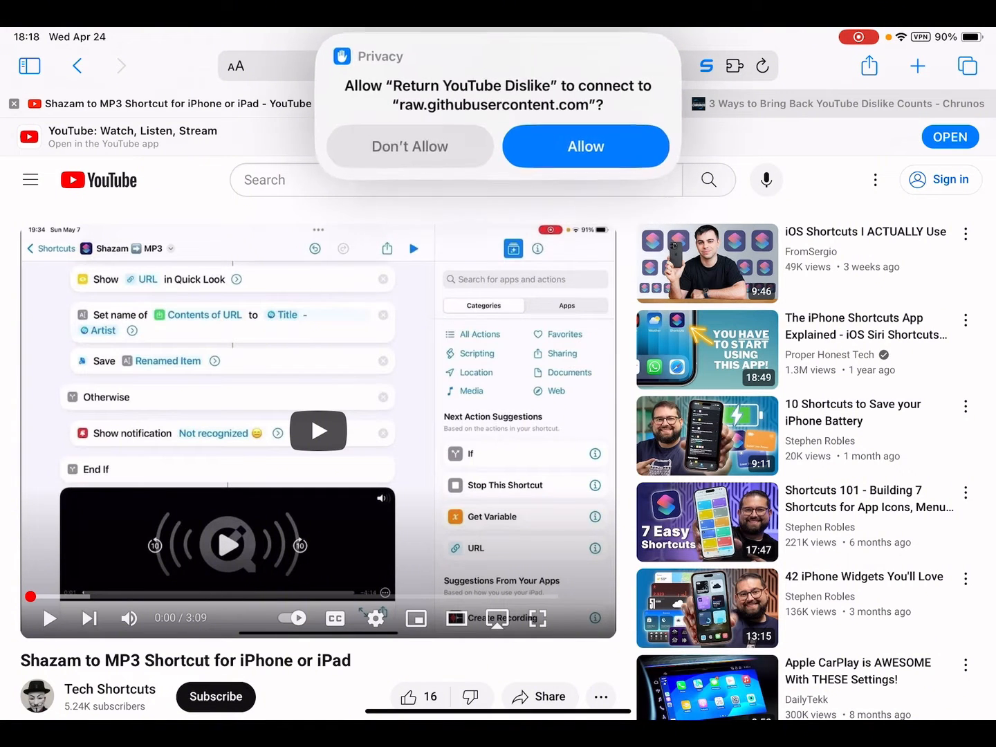
{"action": "left_click", "coordinate": [585, 147]}
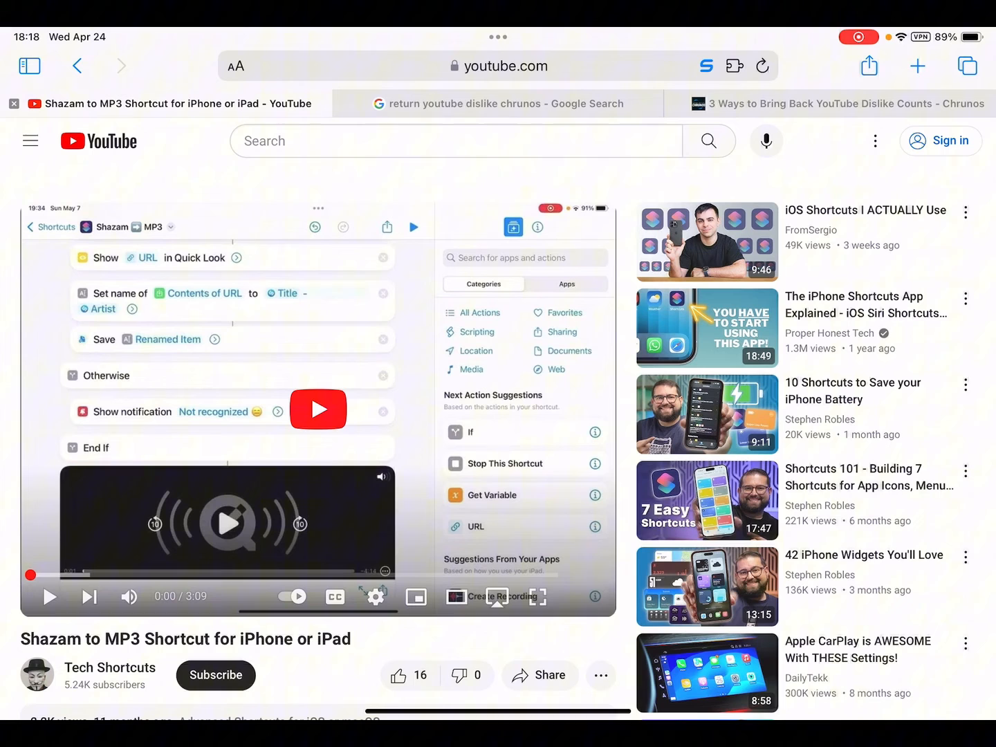
Open the recommended 'The iPhone Shortcuts App Explained' video and pause it, seeing its 1.4K dislikes
{"action": "left_click", "coordinate": [317, 409]}
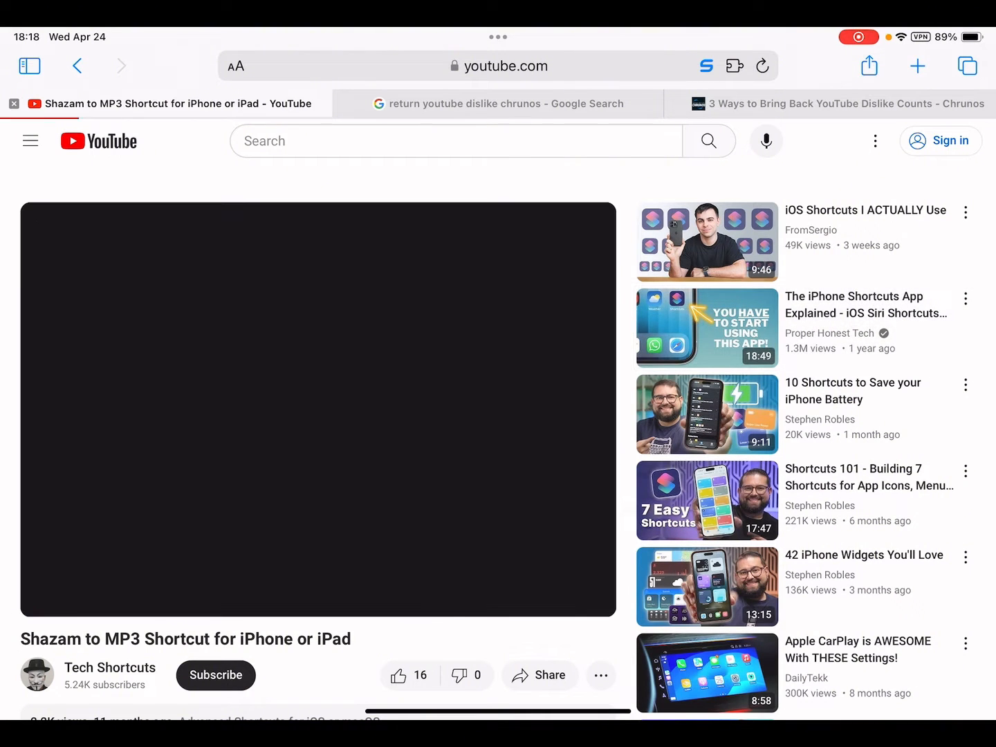
{"action": "left_click", "coordinate": [706, 327]}
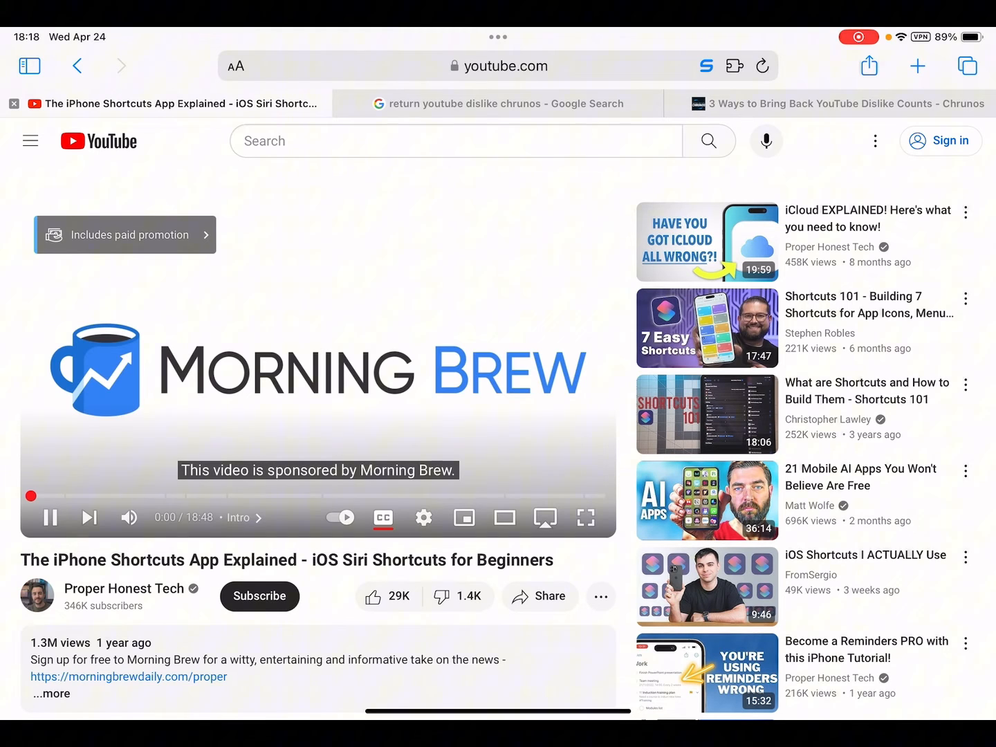
{"action": "left_click", "coordinate": [50, 518]}
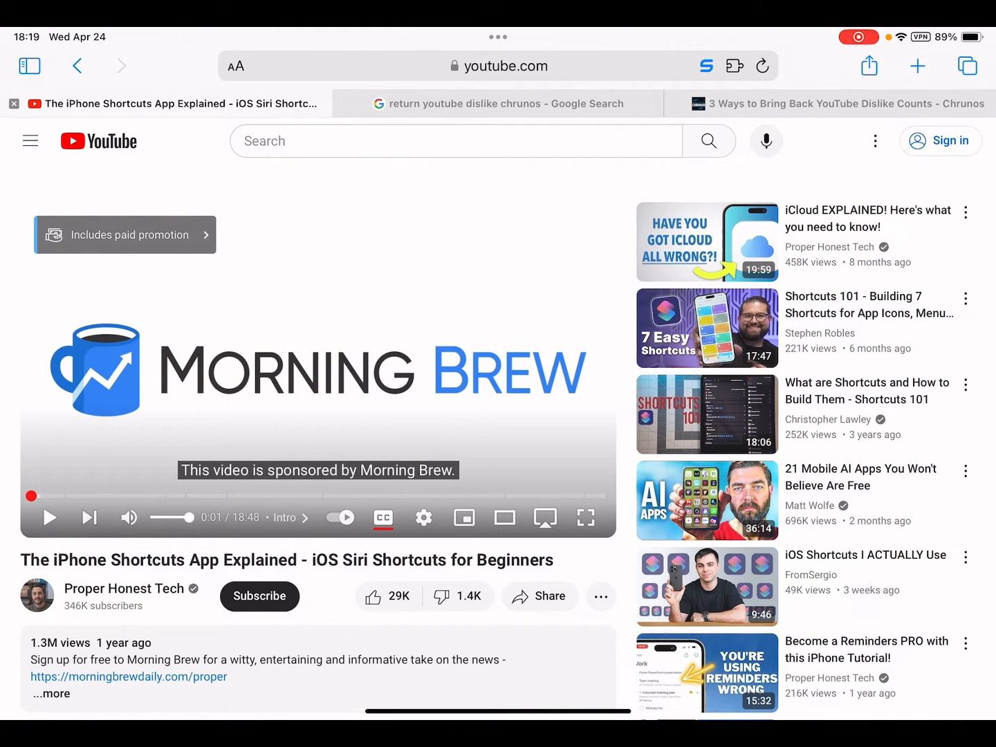
Open the recommended 'What are Shortcuts and How to Build Them - Shortcuts 101' video showing 98 dislikes
{"action": "scroll", "scroll_direction": "down", "scroll_amount": 3}
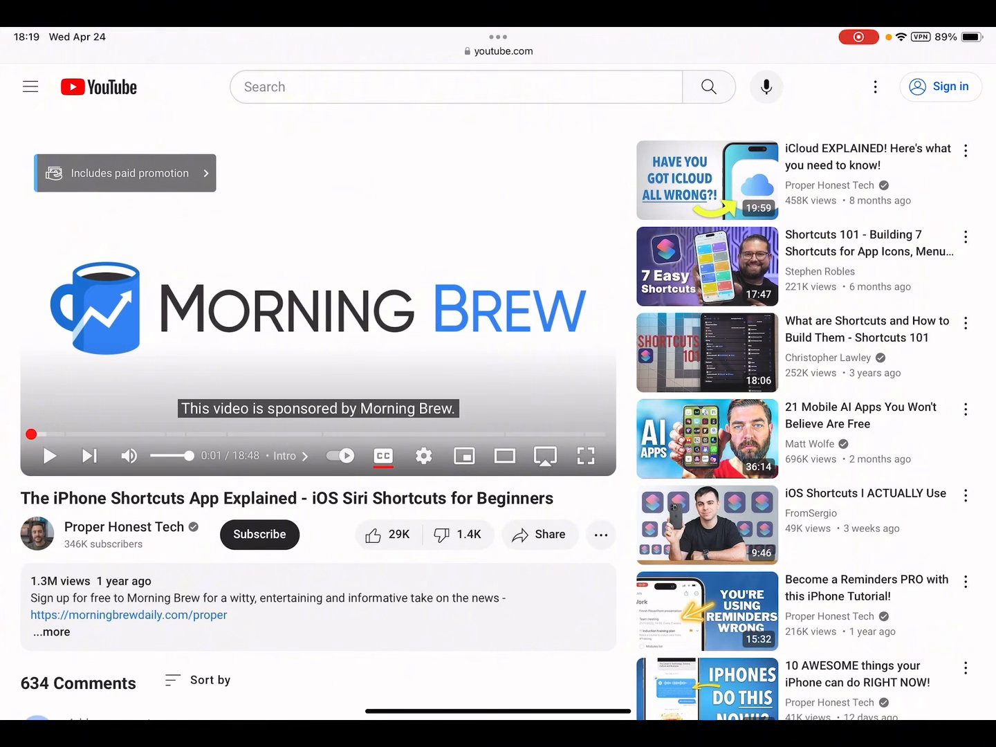
{"action": "scroll", "scroll_direction": "down", "scroll_amount": 3}
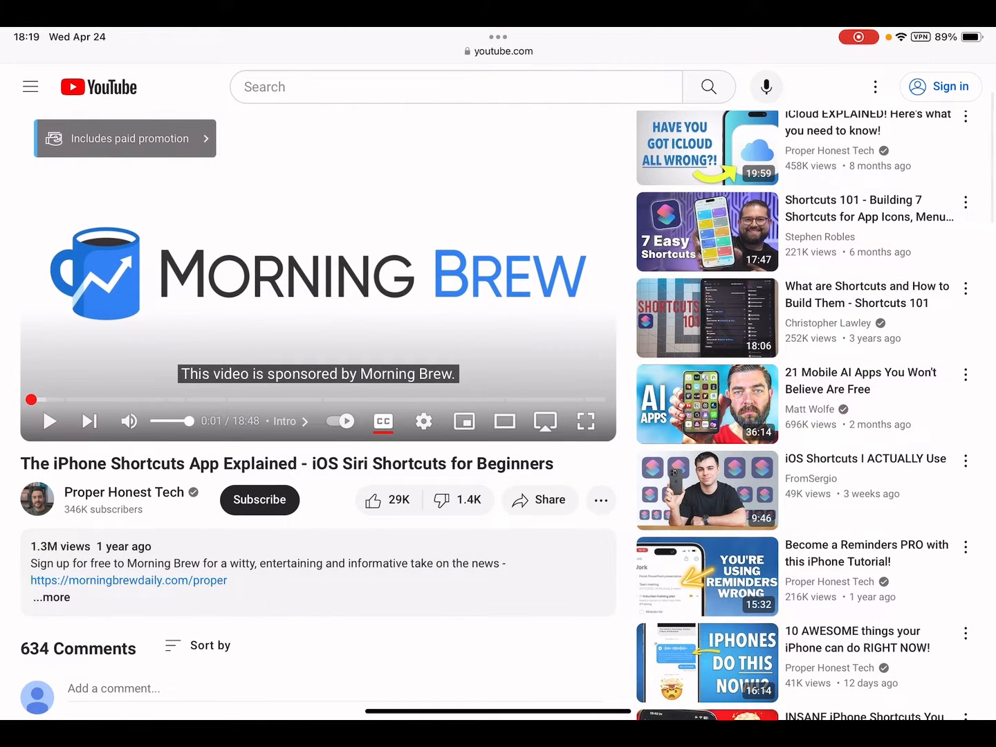
{"action": "left_click", "coordinate": [705, 318]}
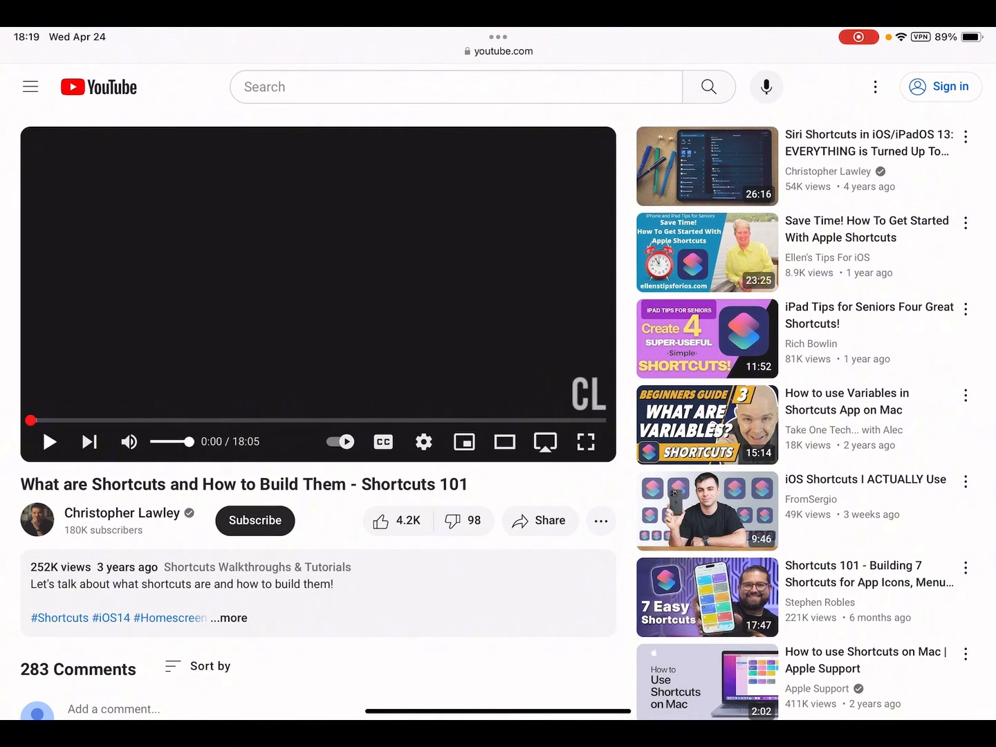
Reload the Shortcuts 101 page from Safari's toolbar and rerun the shortcut so the dislike count 98 reappears
{"action": "left_click", "coordinate": [498, 36]}
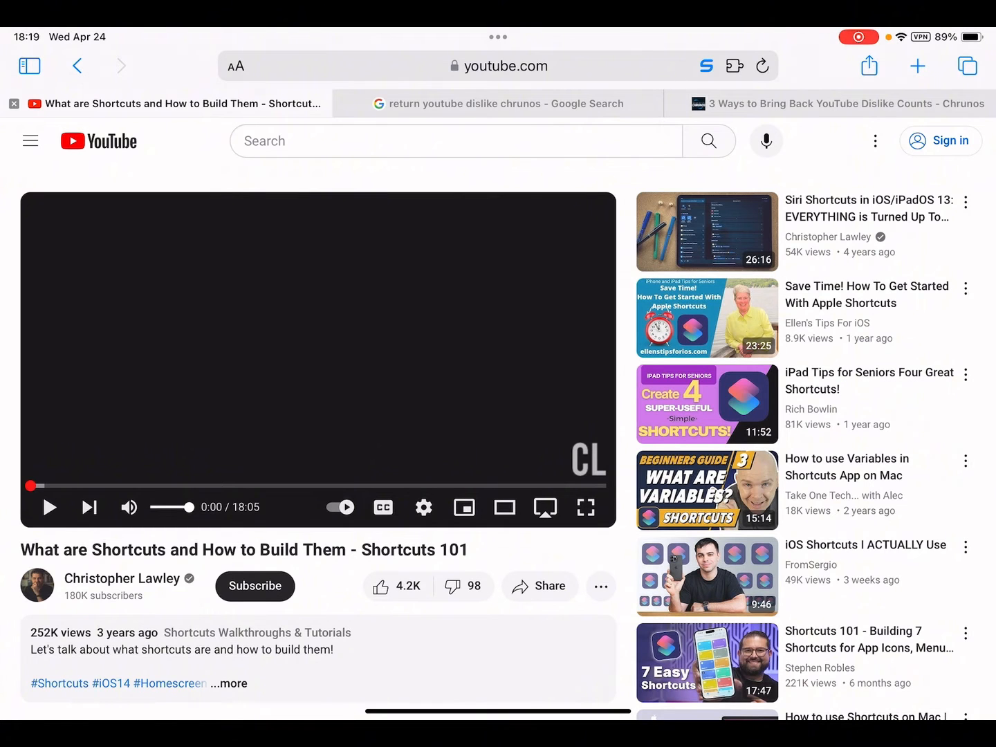
{"action": "left_click", "coordinate": [761, 66]}
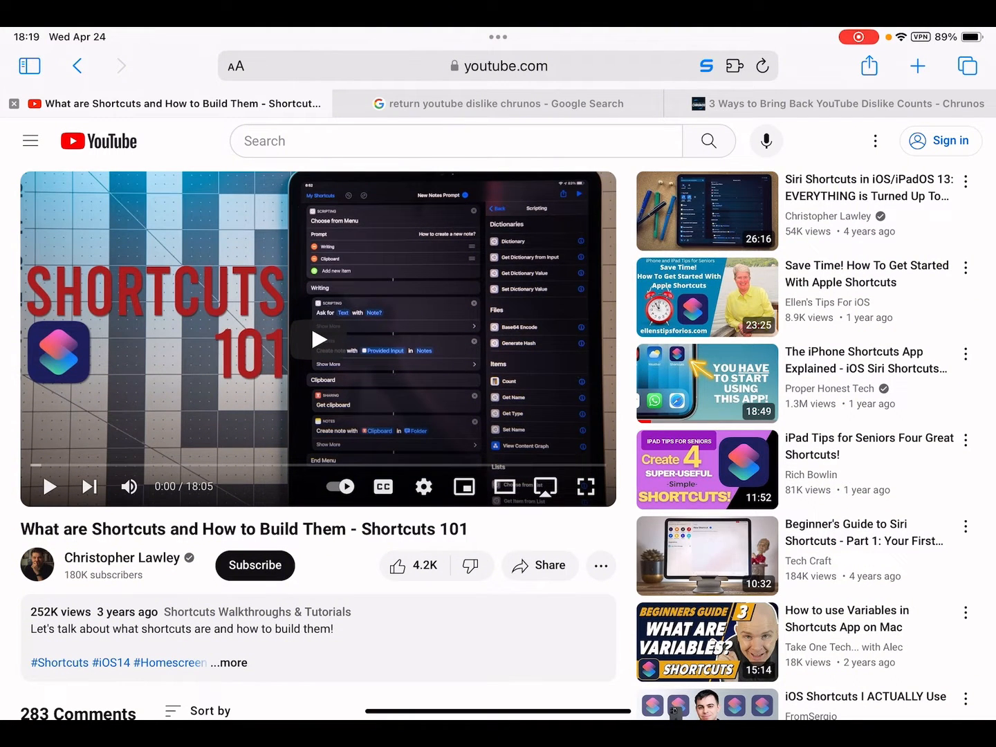
{"action": "left_click", "coordinate": [868, 66]}
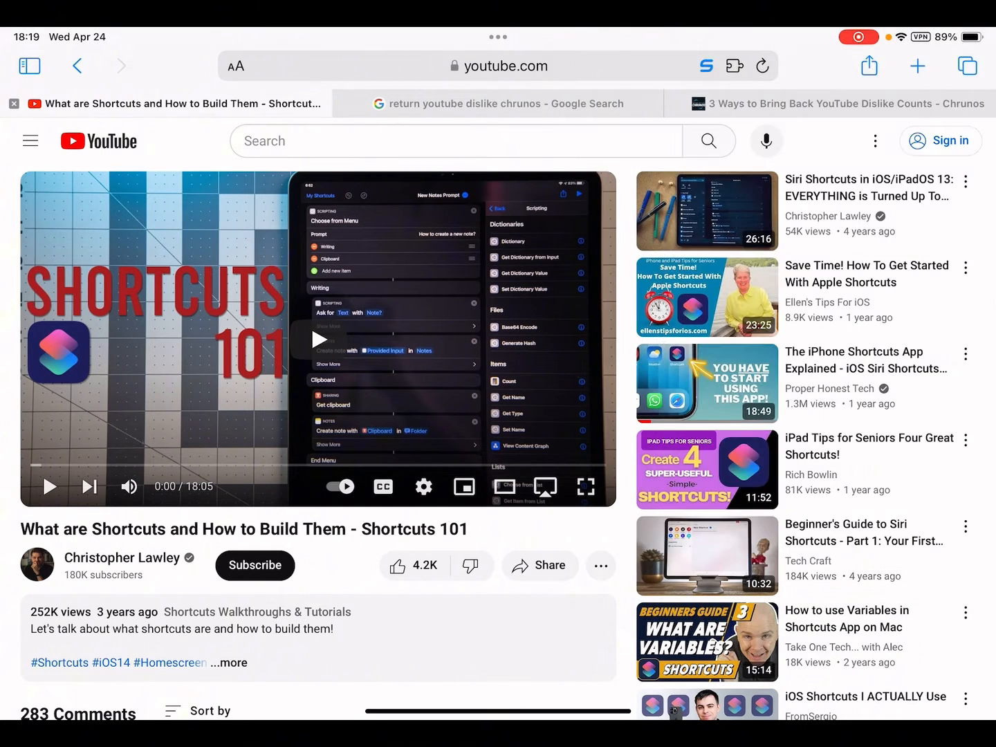
{"action": "left_click", "coordinate": [453, 564]}
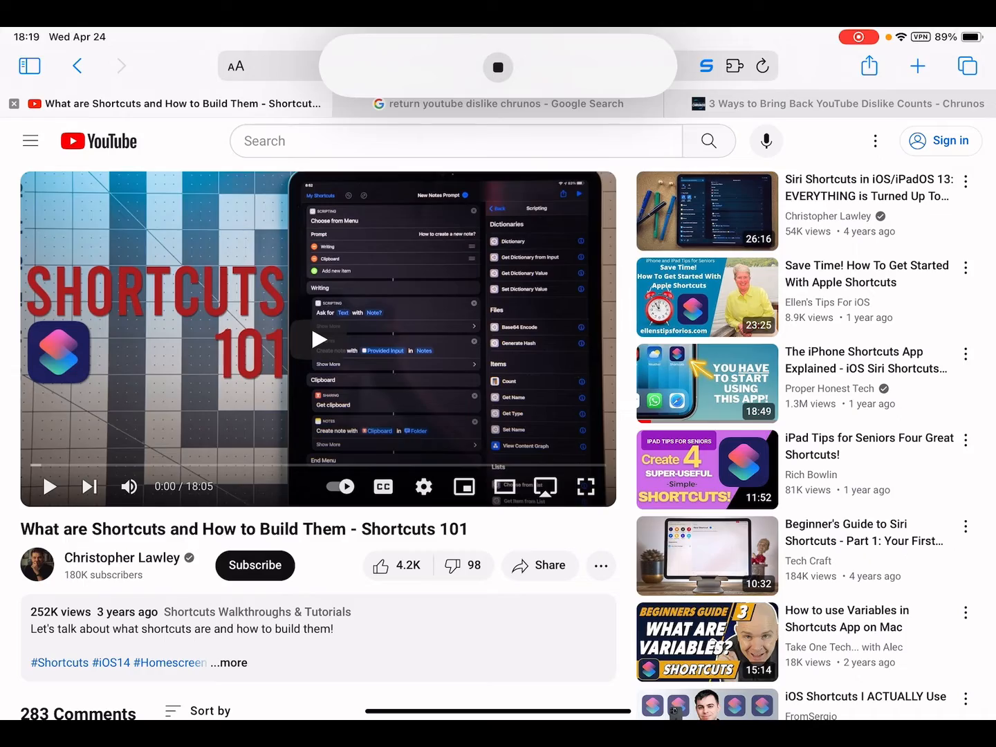
{"action": "left_click", "coordinate": [498, 66]}
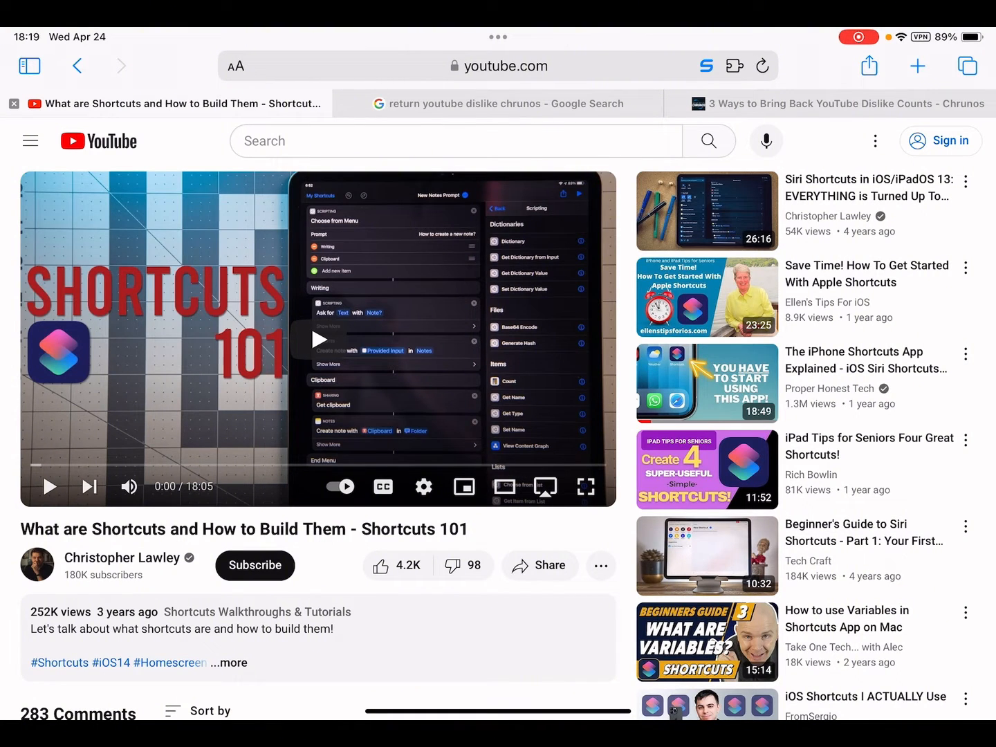
Switch to the '3 Ways to Bring Back YouTube Dislike Counts' tab and read the Shortcut Method section
{"action": "left_click", "coordinate": [837, 102]}
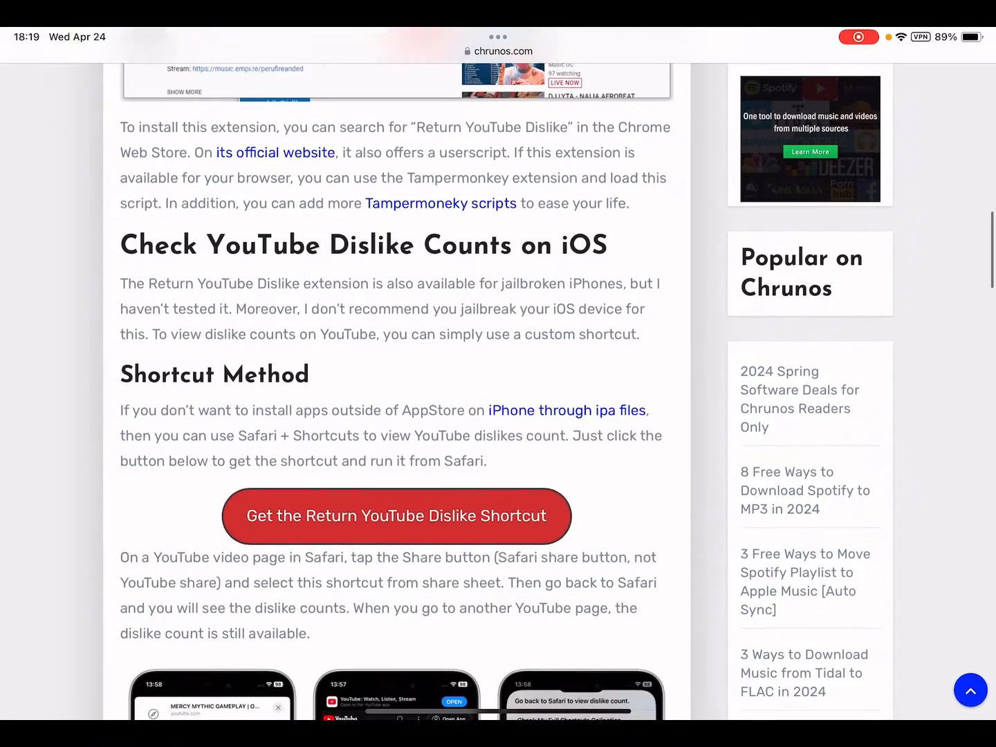
{"action": "scroll", "scroll_direction": "down", "scroll_amount": 3}
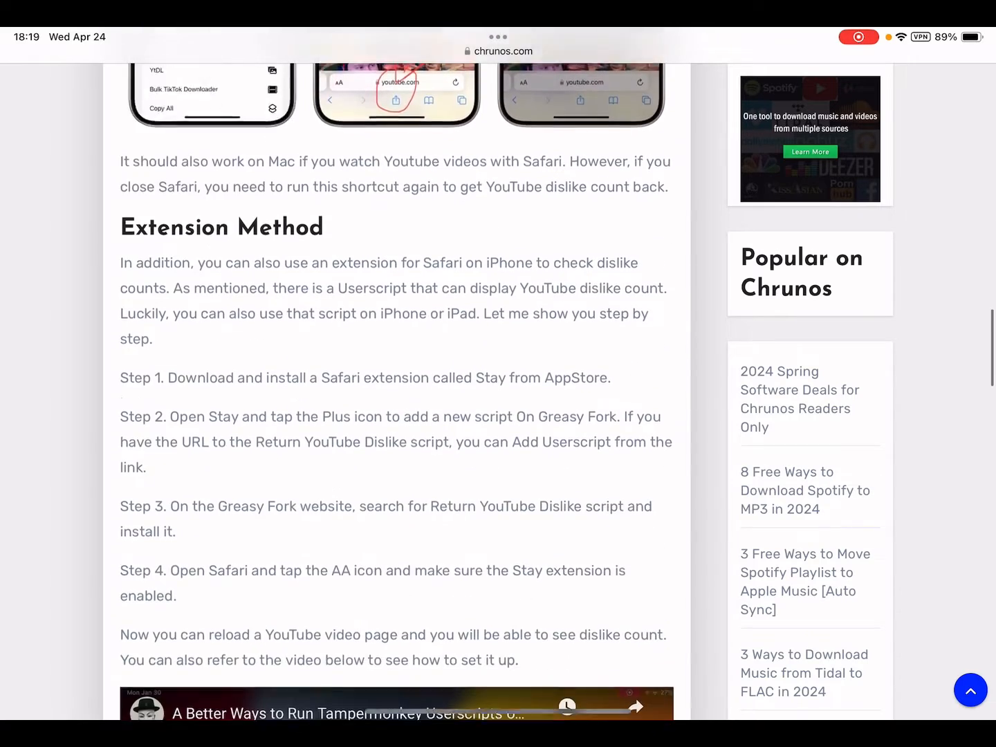
{"action": "scroll", "scroll_direction": "down", "scroll_amount": 3}
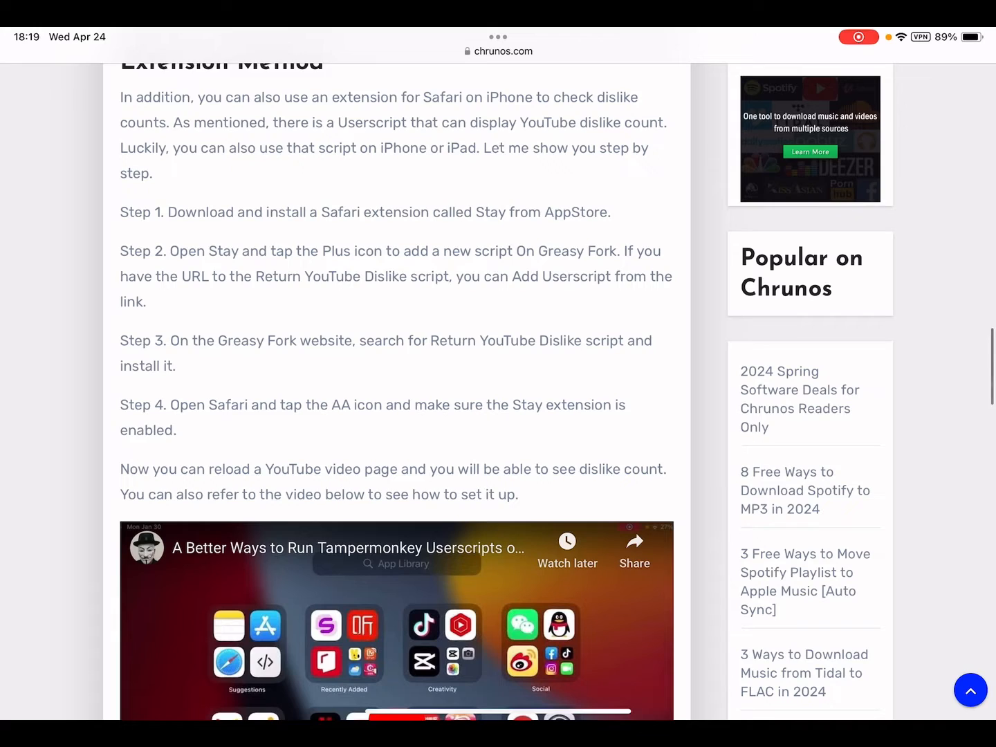
{"action": "scroll", "scroll_direction": "down", "scroll_amount": 3}
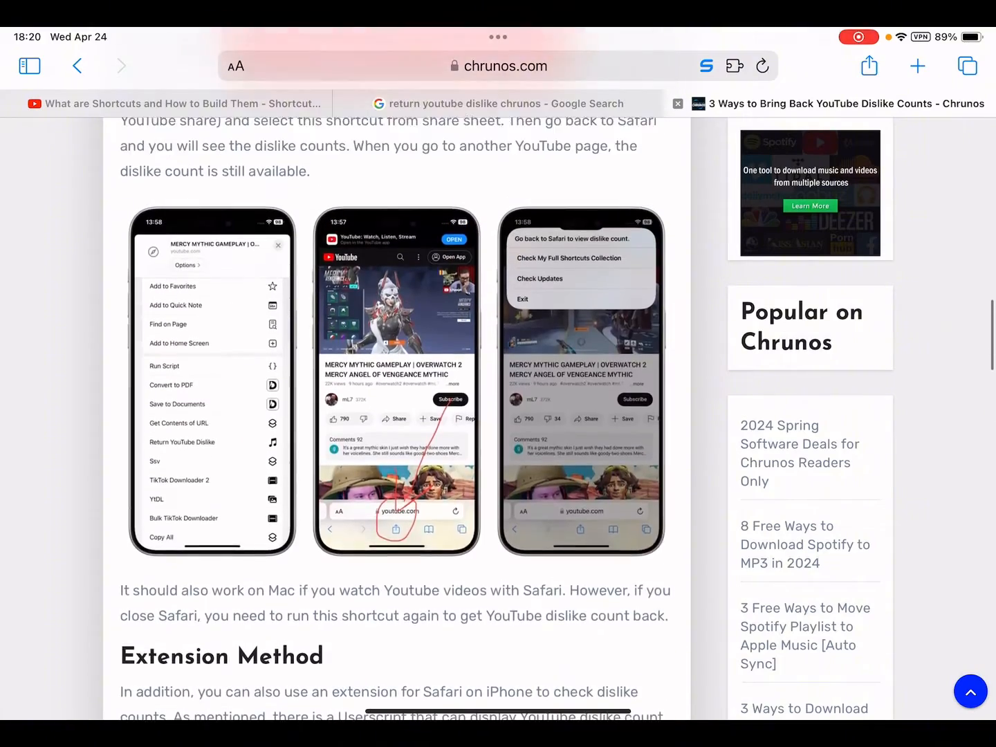
{"action": "scroll", "scroll_direction": "down", "scroll_amount": 3}
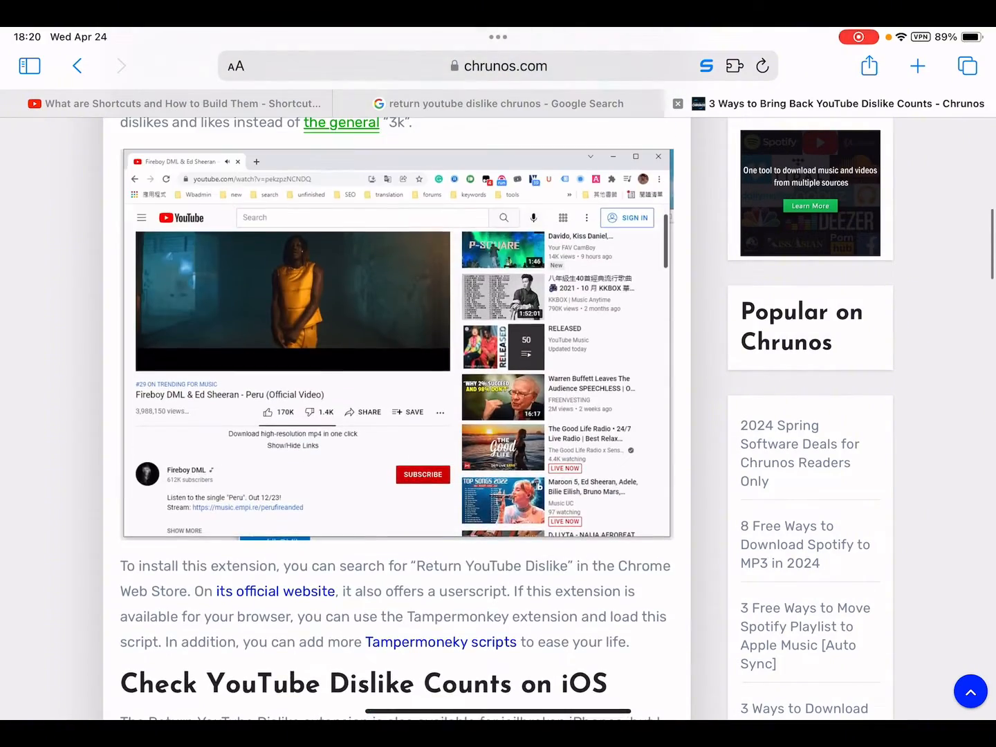
Read through the Extension Method section, then scroll back toward the top of the article
{"action": "scroll", "scroll_direction": "down", "scroll_amount": 3}
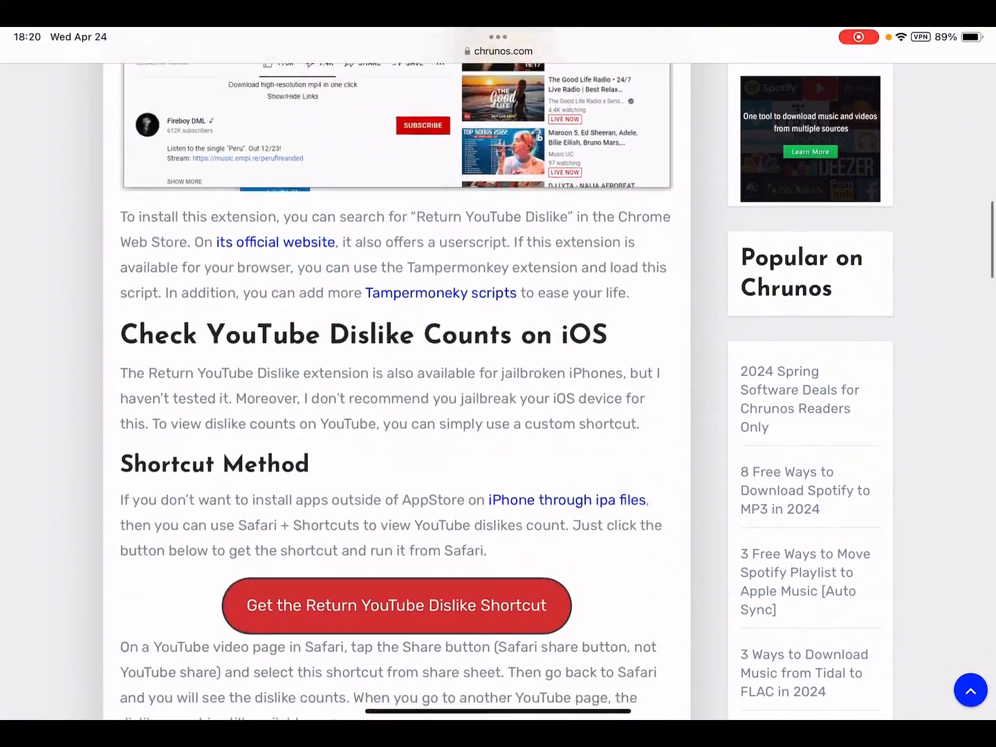
{"action": "scroll", "scroll_direction": "down", "scroll_amount": 3}
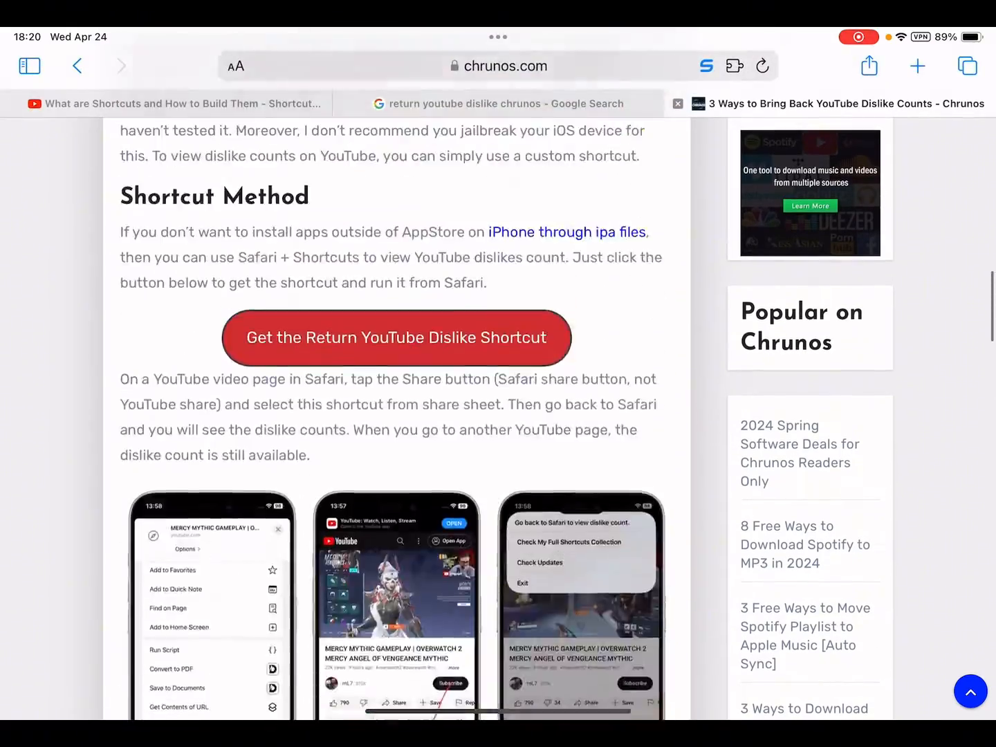
{"action": "scroll", "scroll_direction": "up", "scroll_amount": 3}
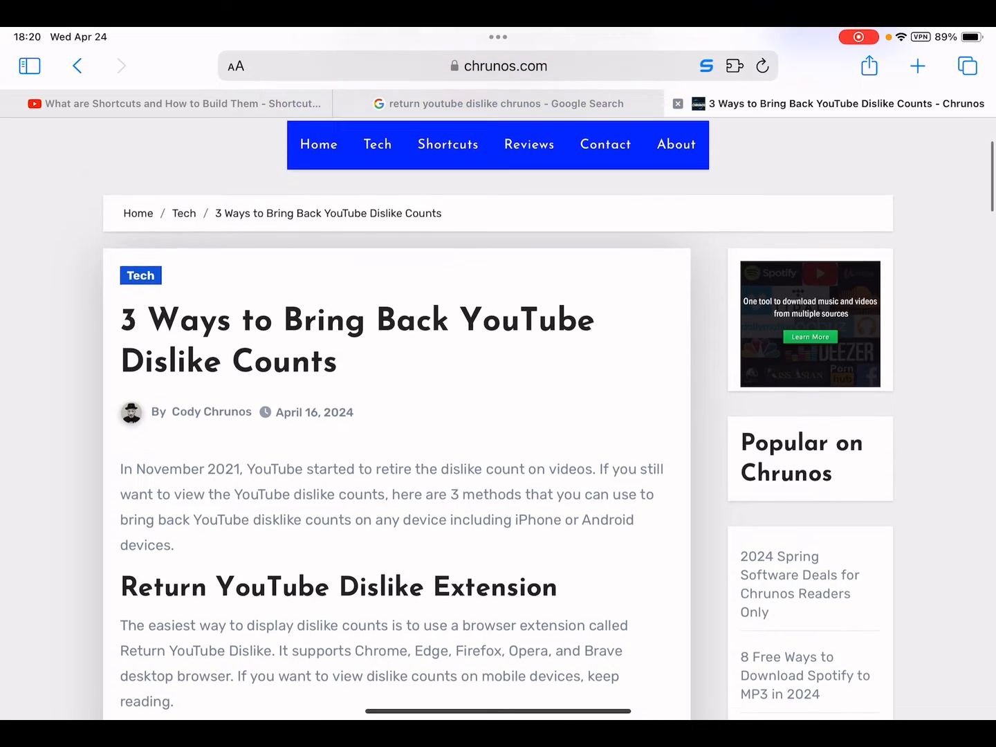
{"action": "scroll", "scroll_direction": "up", "scroll_amount": 3}
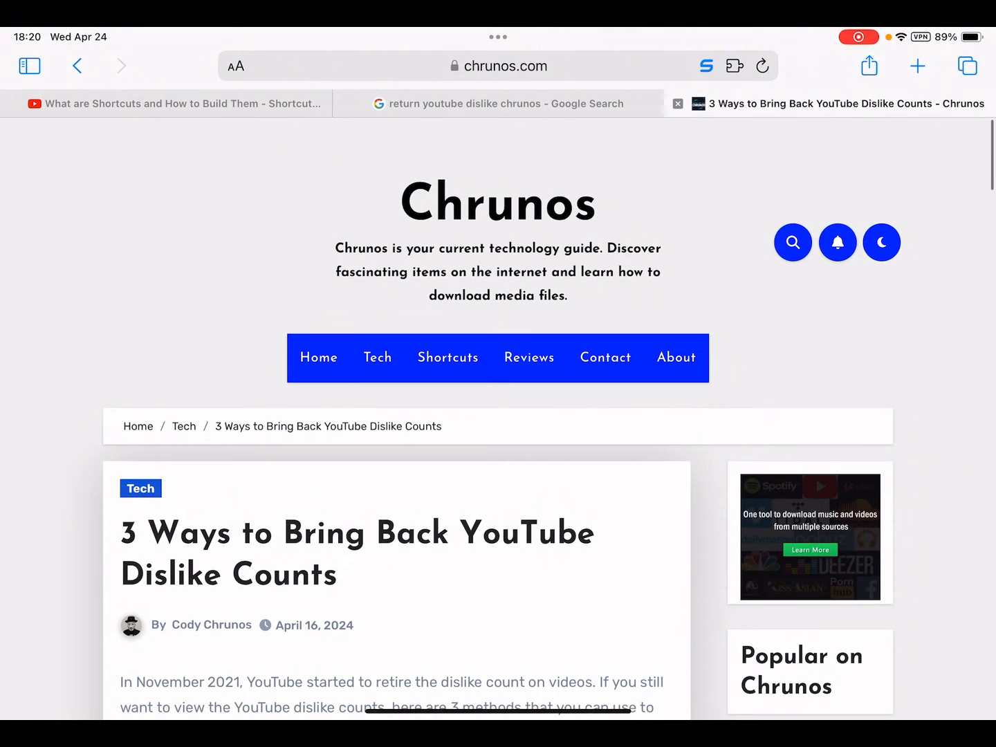